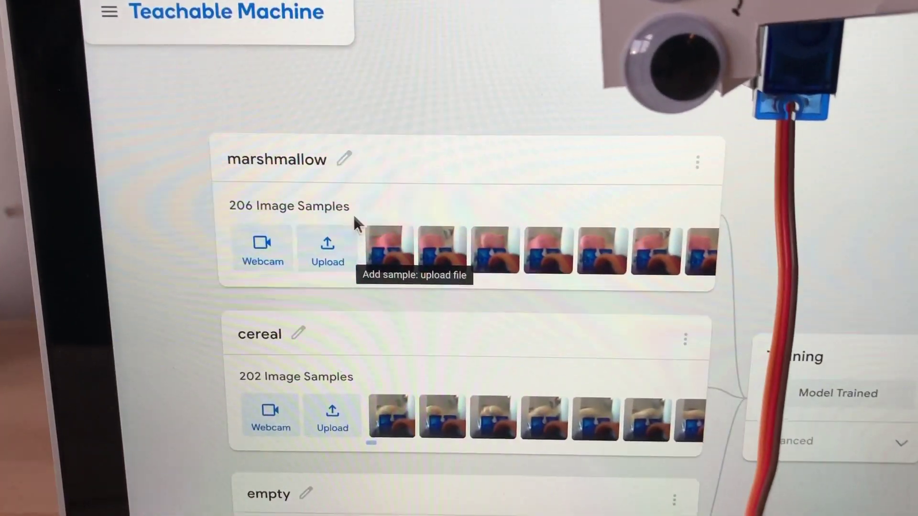
scroll(down, 3)
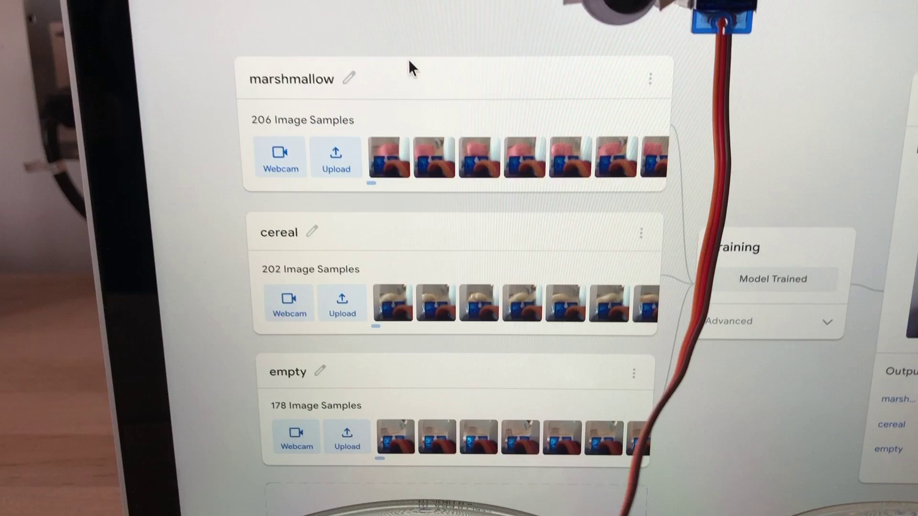